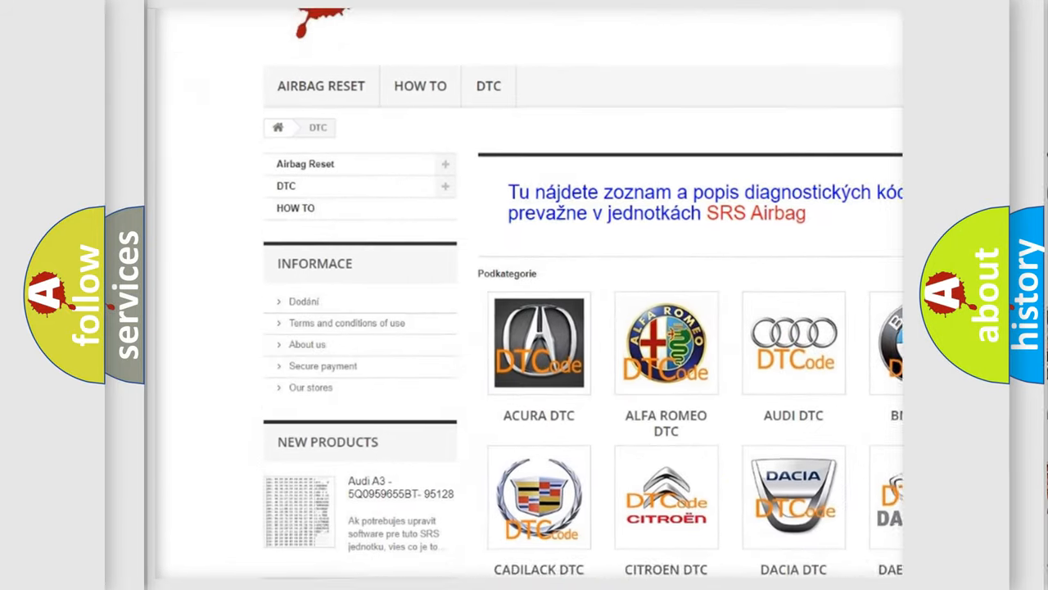
scroll("down", 3)
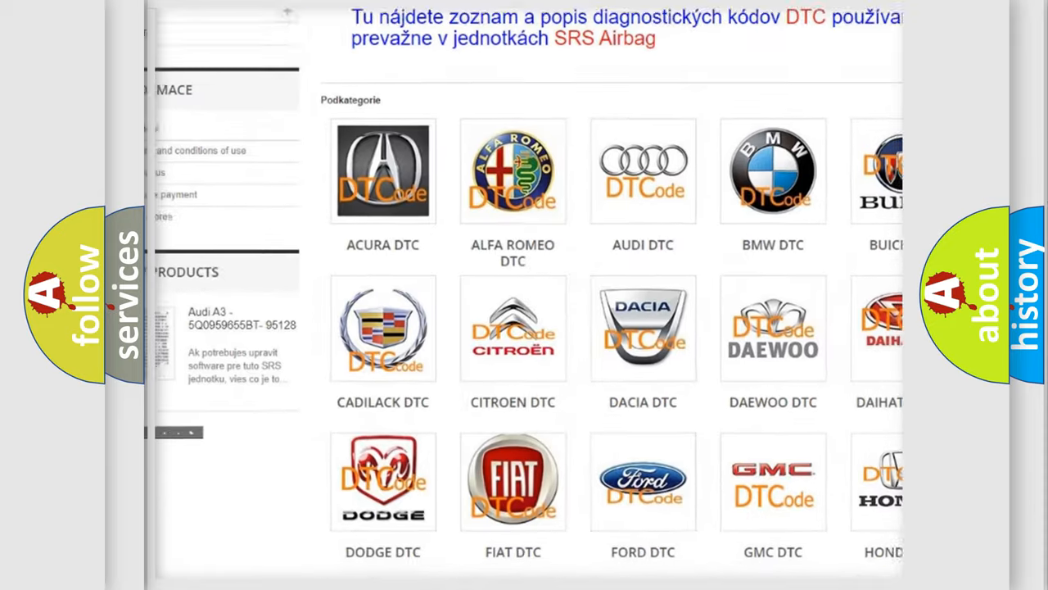
scroll("down", 3)
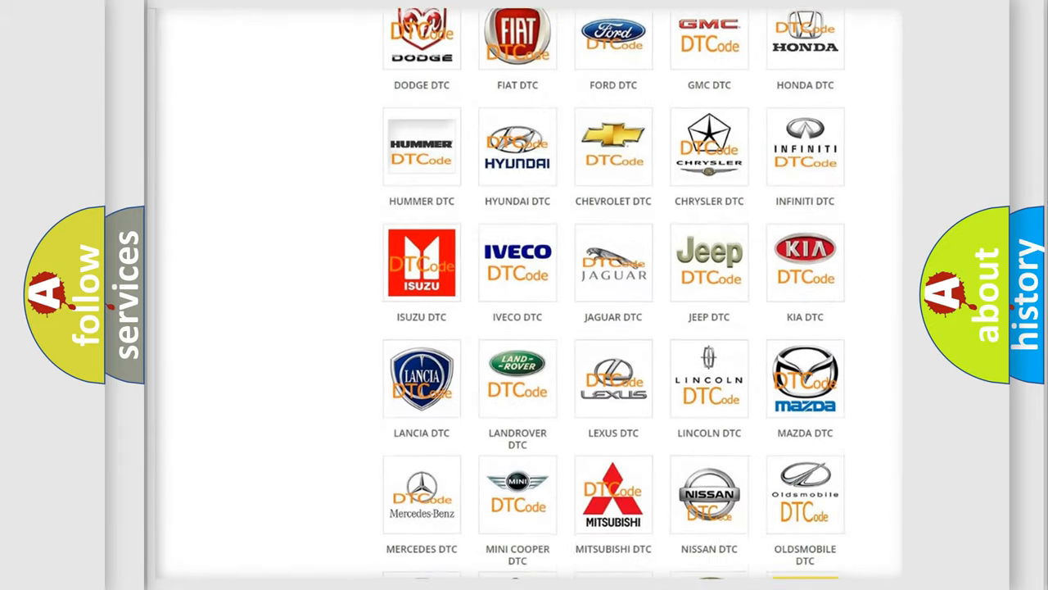
scroll("down", 3)
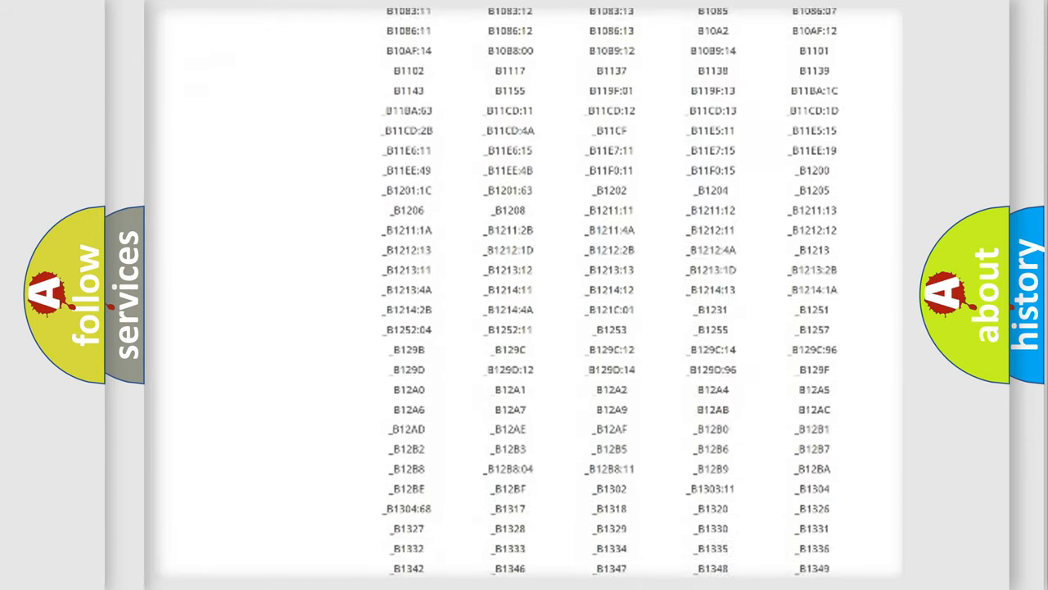
scroll("down", 3)
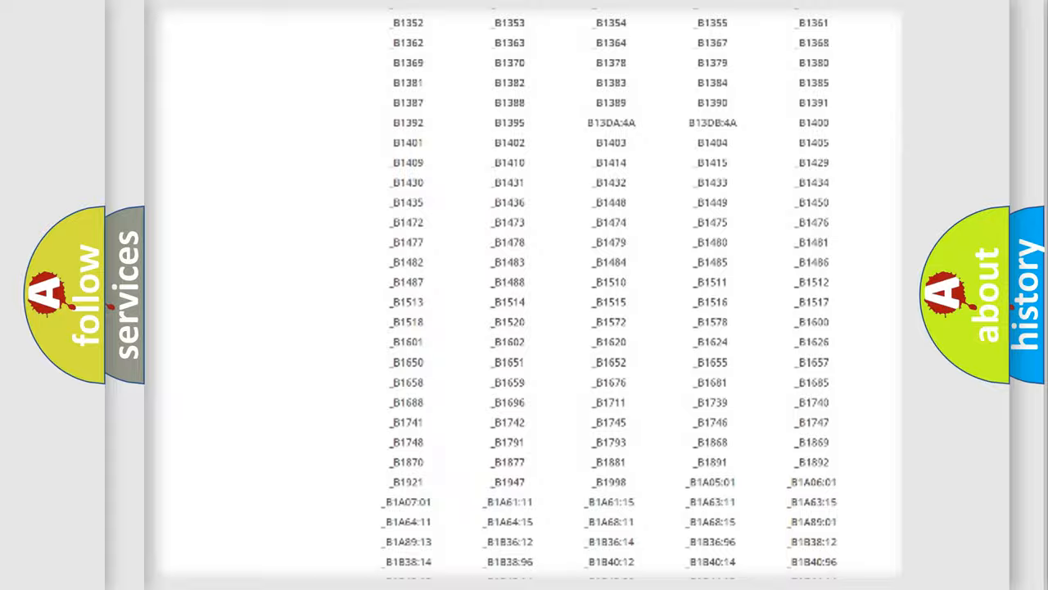